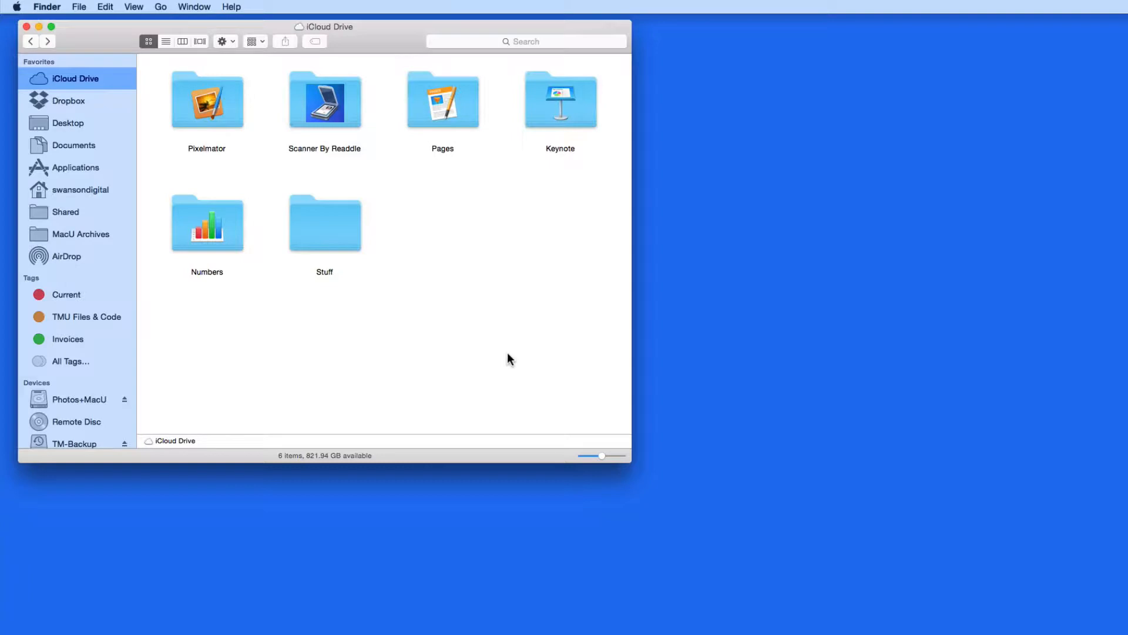
- Open the Pixelmator folder in iCloud Drive to reveal Balloon Launch and three images
{"action": "key", "text": "space"}
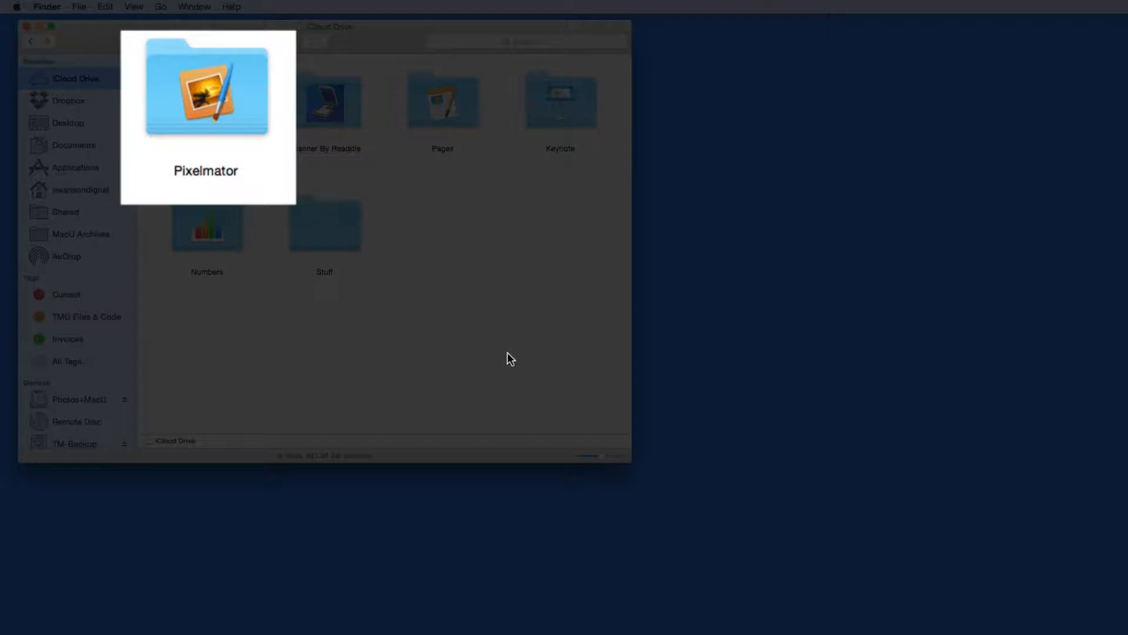
{"action": "left_click", "coordinate": [206, 100]}
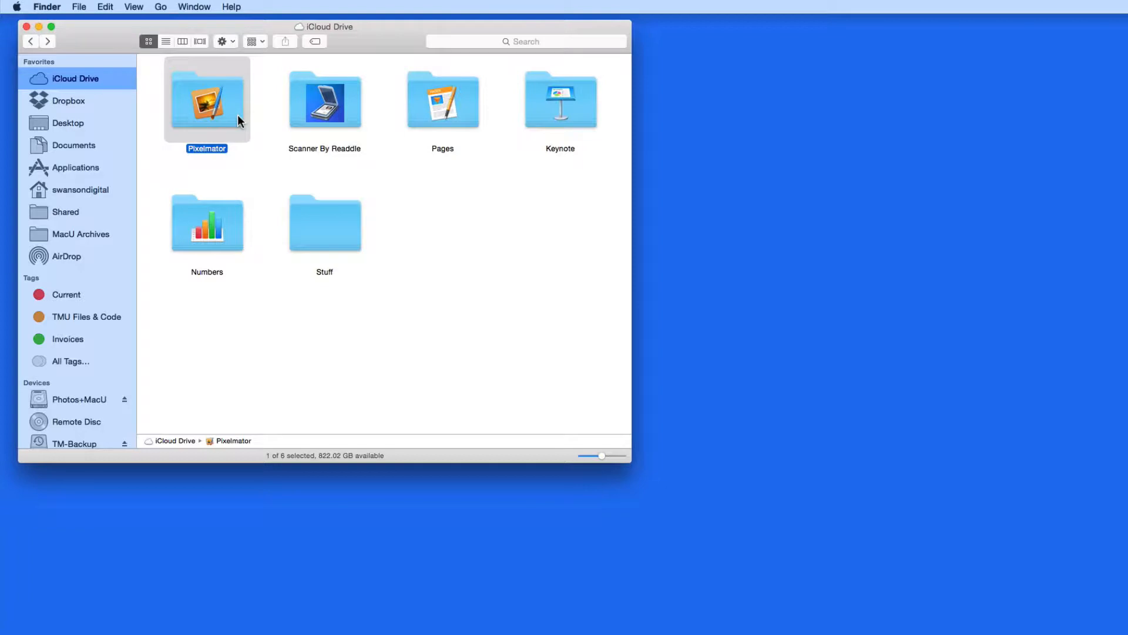
{"action": "double_click", "coordinate": [206, 100]}
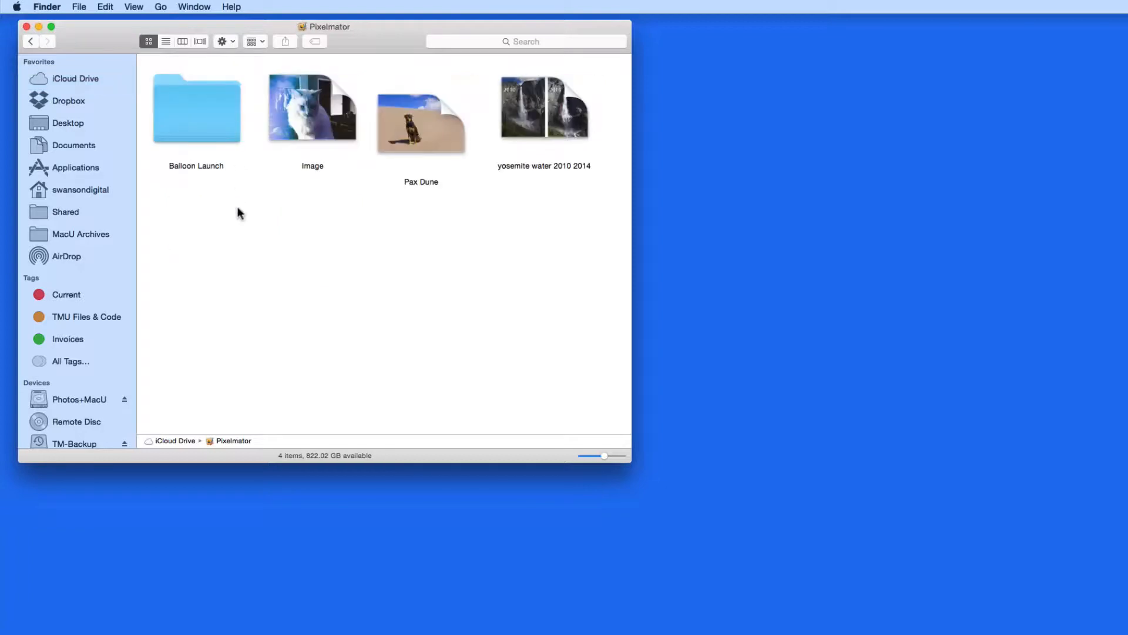
{"action": "mouse_move", "coordinate": [231, 215]}
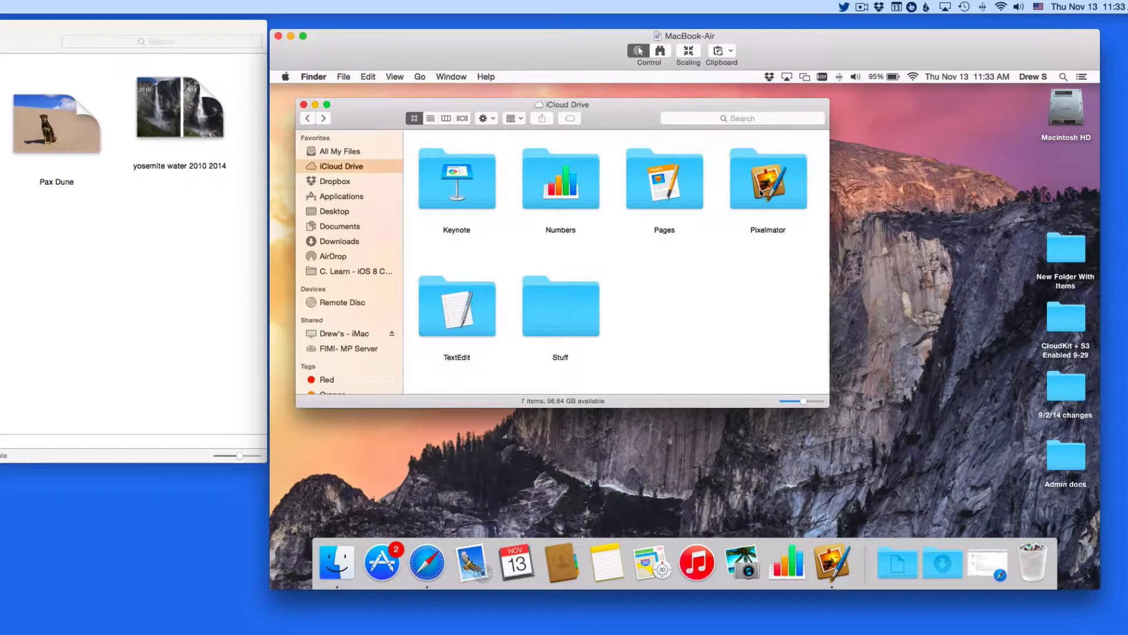
- On the MacBook Air, open the iCloud Drive Pixelmator folder showing Pax Dune
{"action": "double_click", "coordinate": [767, 180]}
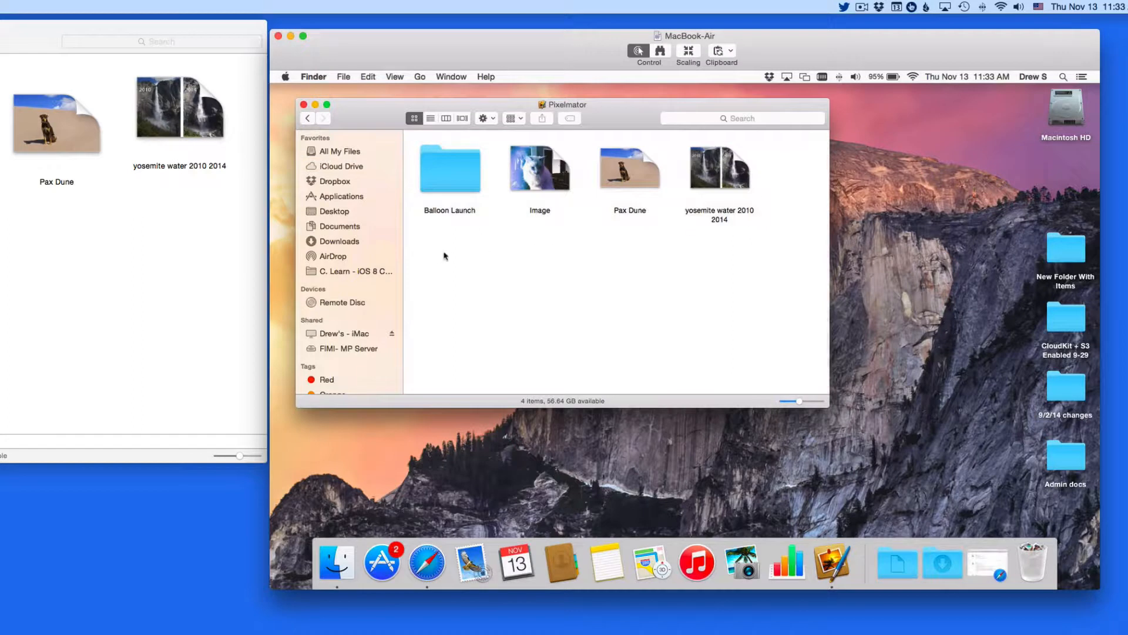
{"action": "mouse_move", "coordinate": [490, 251]}
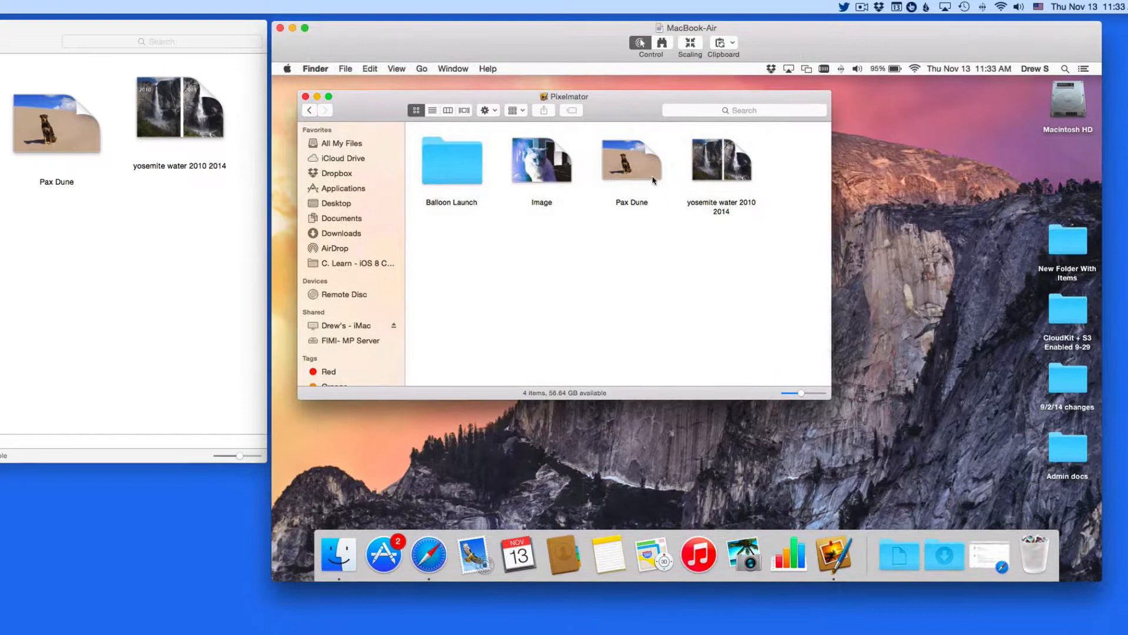
- Open Pax Dune and apply the Vintage effect with a 77% vignette
{"action": "double_click", "coordinate": [631, 160]}
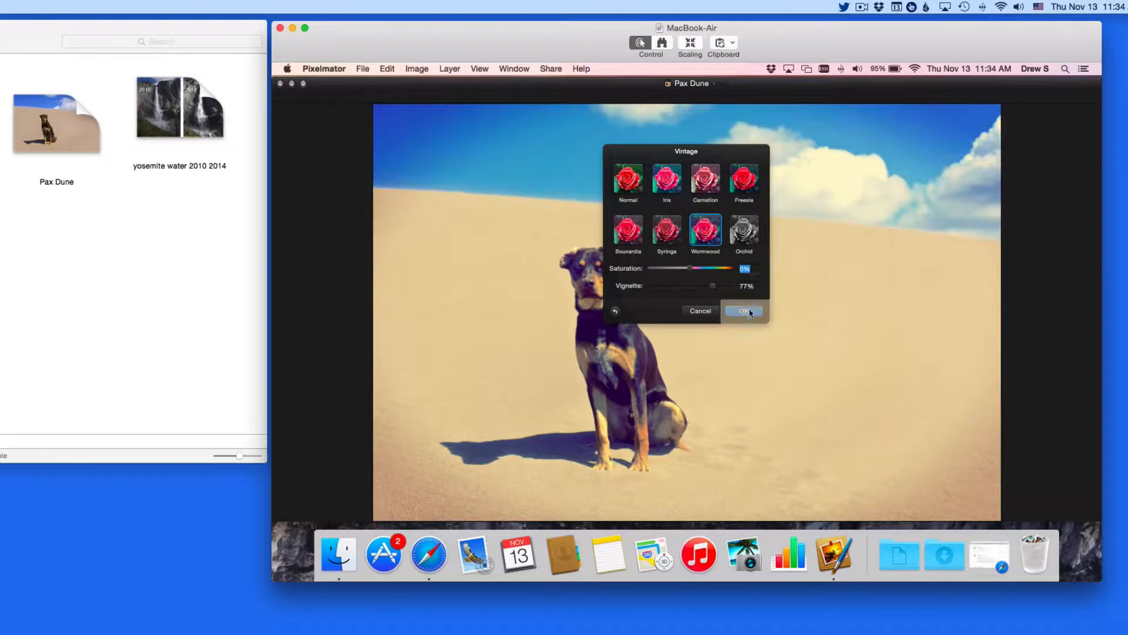
{"action": "left_click", "coordinate": [362, 69]}
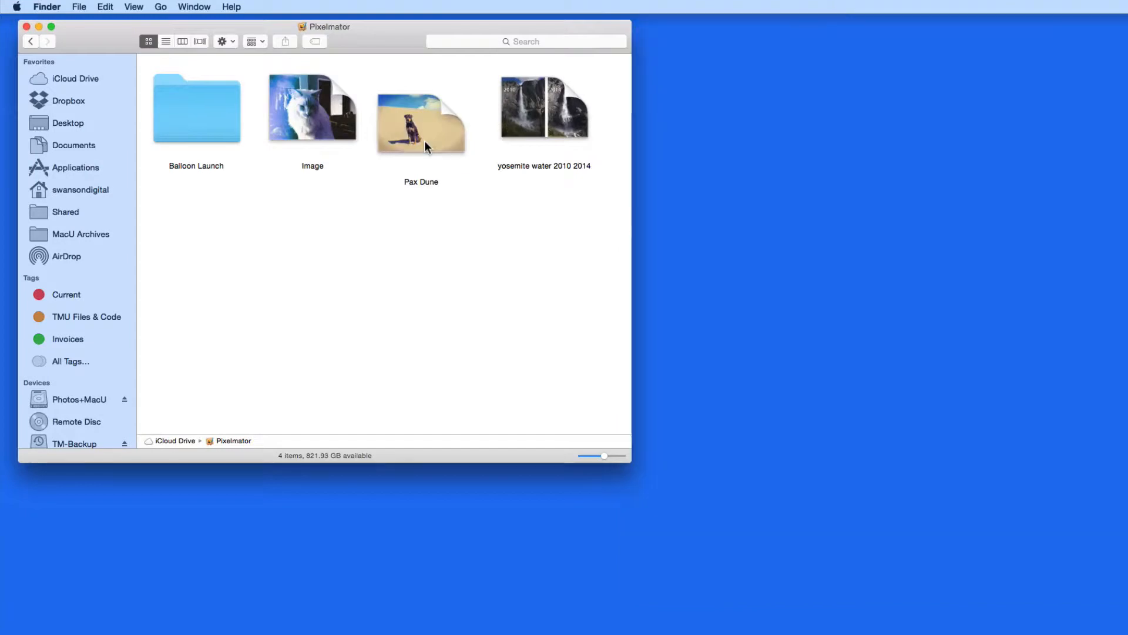
- Open the synced Pax Dune photo and apply the Lyra light leak preset
{"action": "left_click", "coordinate": [421, 124]}
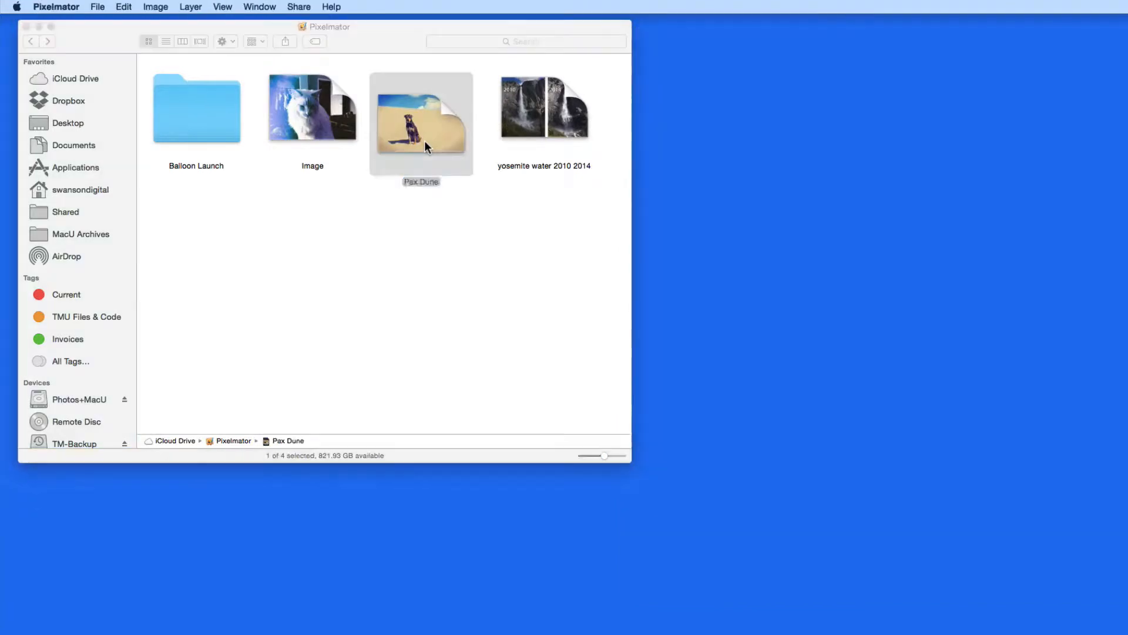
{"action": "double_click", "coordinate": [421, 122]}
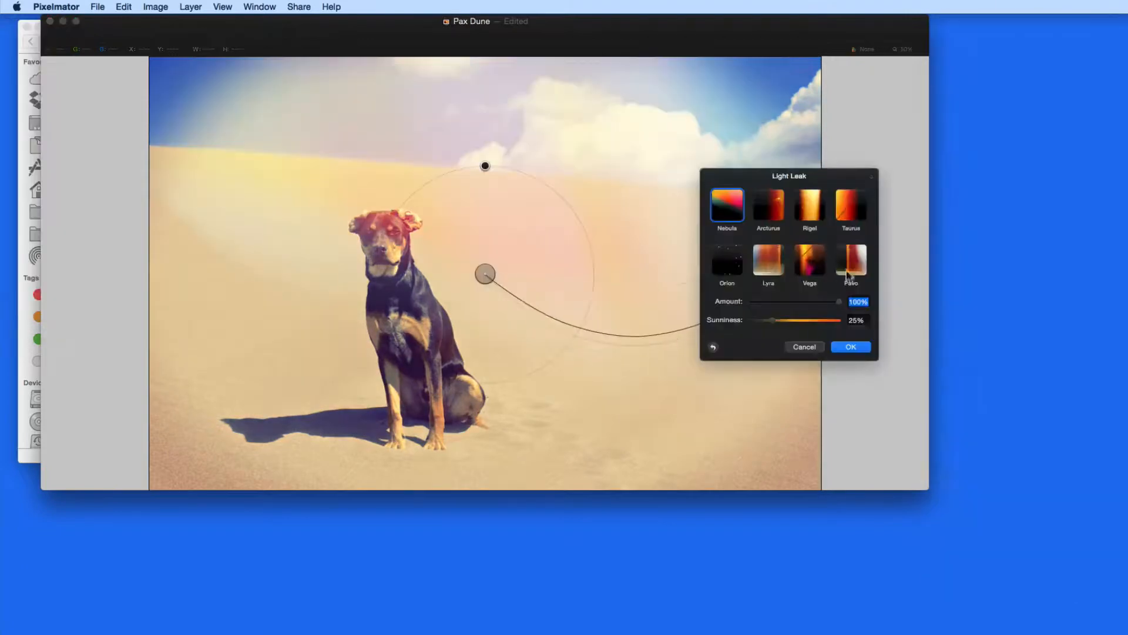
{"action": "left_click", "coordinate": [767, 260]}
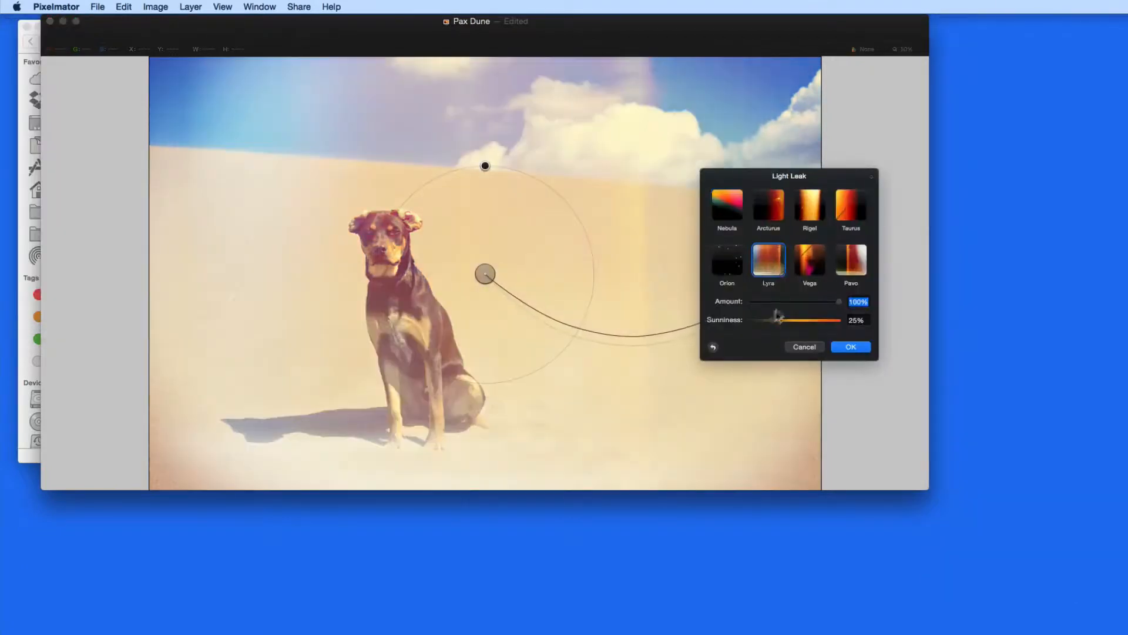
{"action": "left_click", "coordinate": [850, 346]}
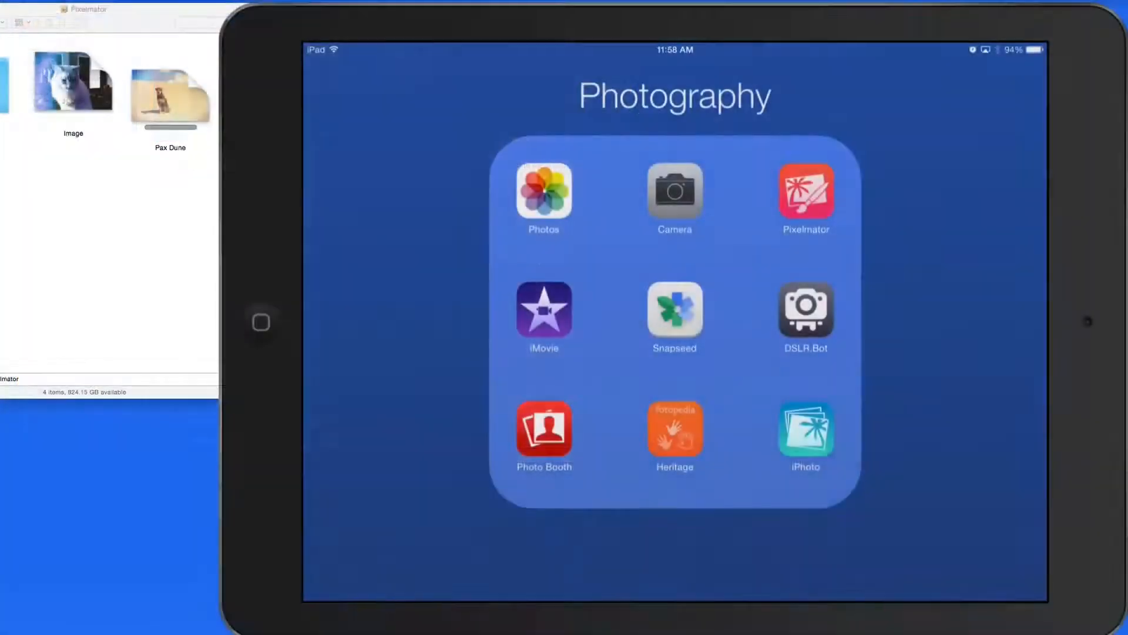
- Launch Pixelmator on the iPad and browse the iCloud Drive folders via the + button
{"action": "left_click", "coordinate": [805, 195]}
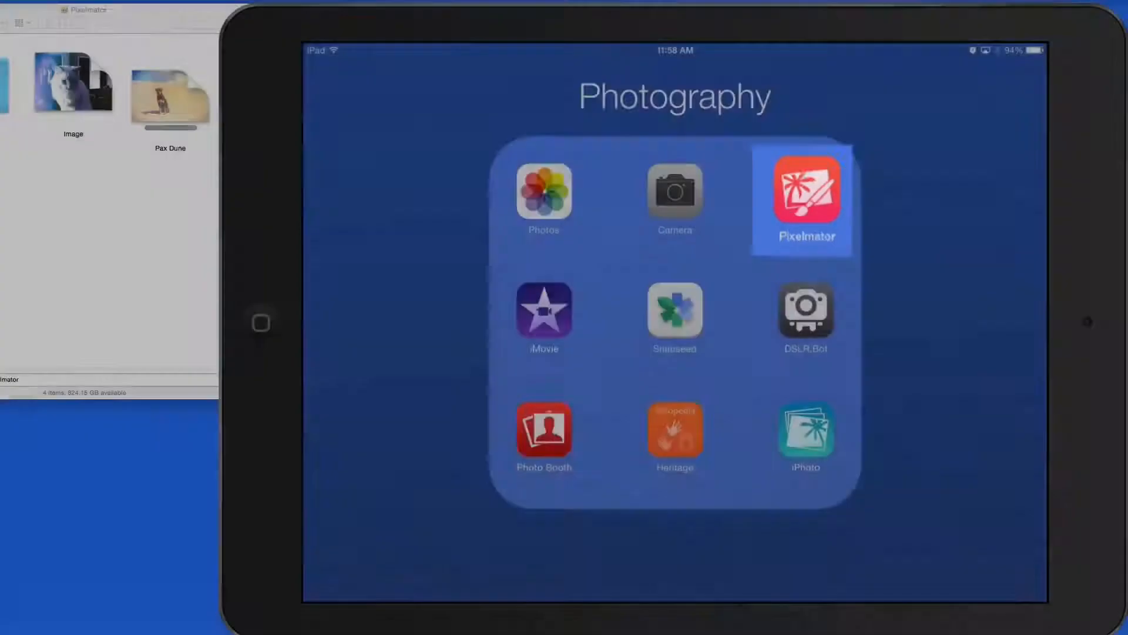
{"action": "left_click", "coordinate": [805, 199]}
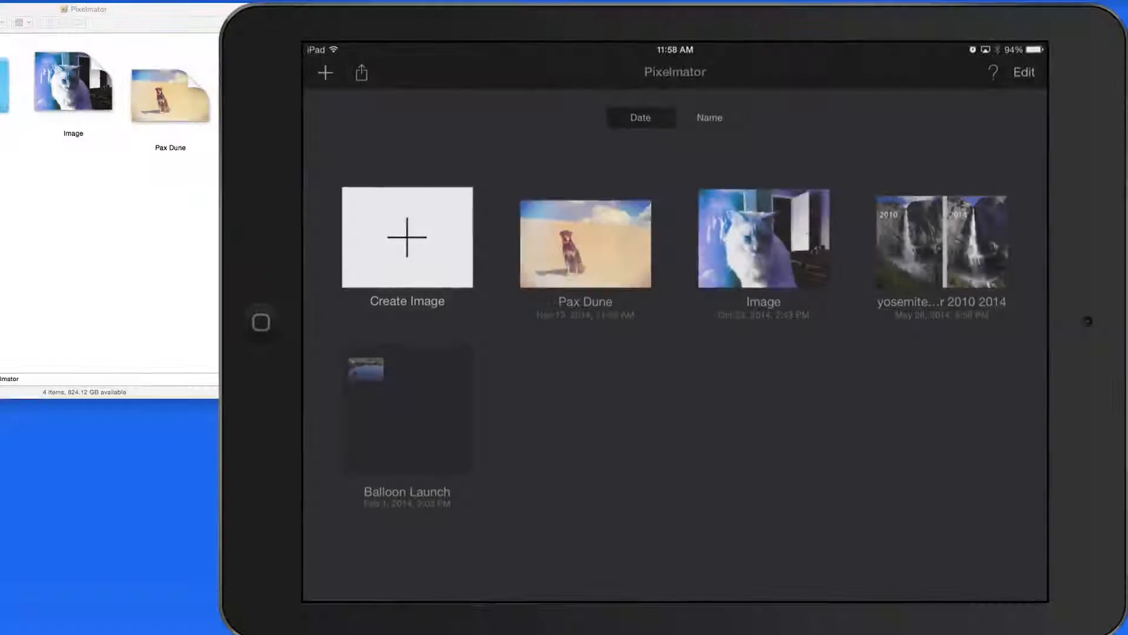
{"action": "left_click", "coordinate": [324, 72]}
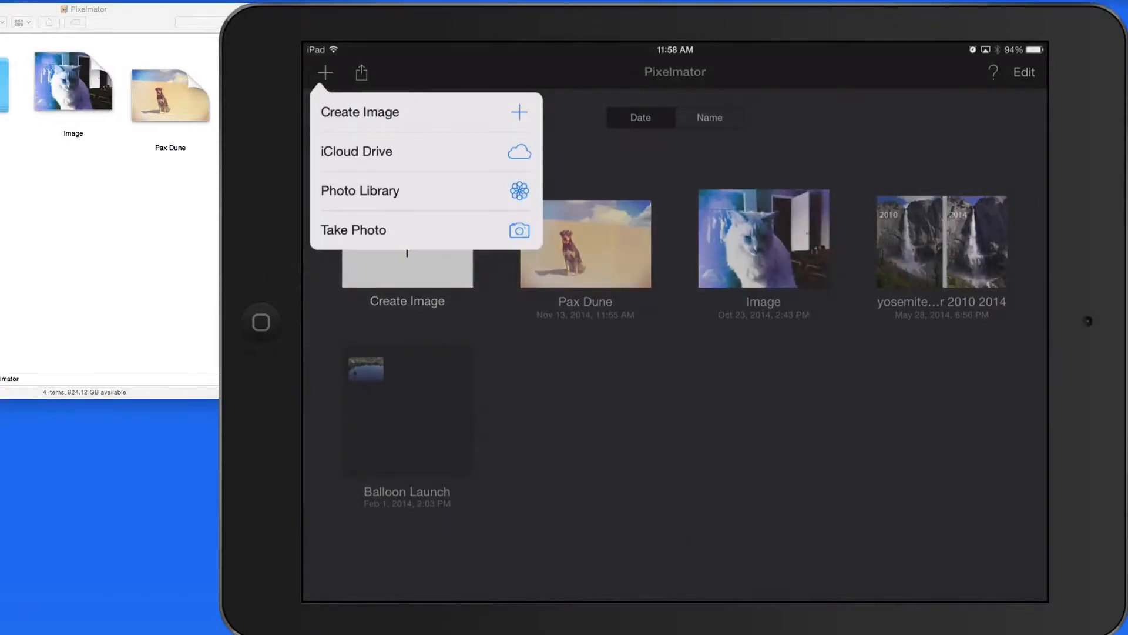
{"action": "left_click", "coordinate": [356, 151]}
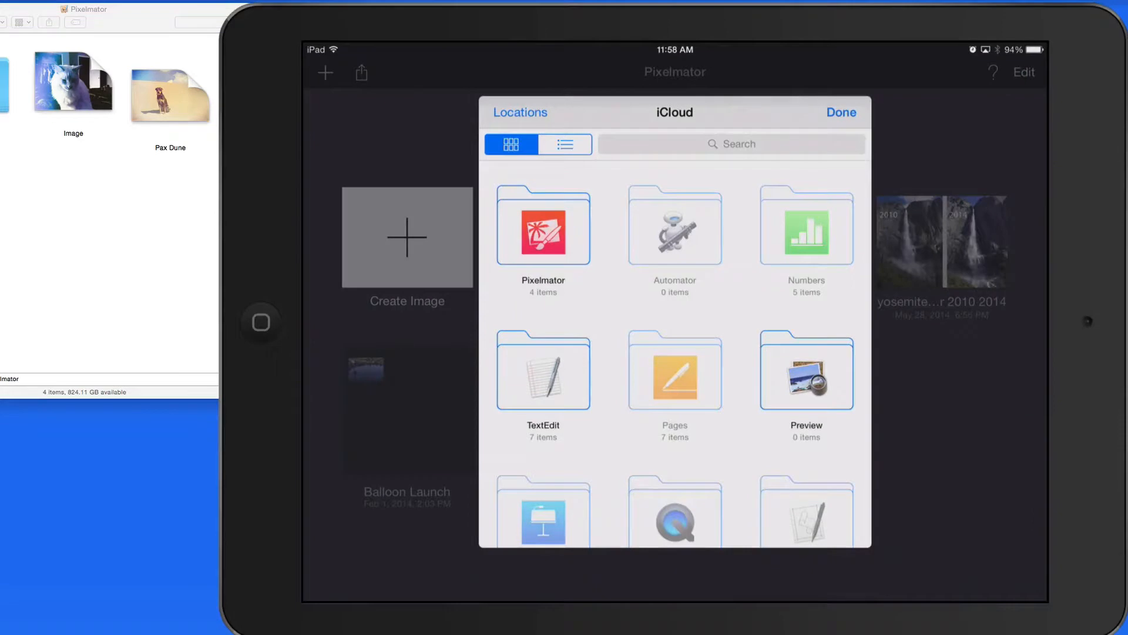
{"action": "scroll", "scroll_direction": "down", "scroll_amount": 3}
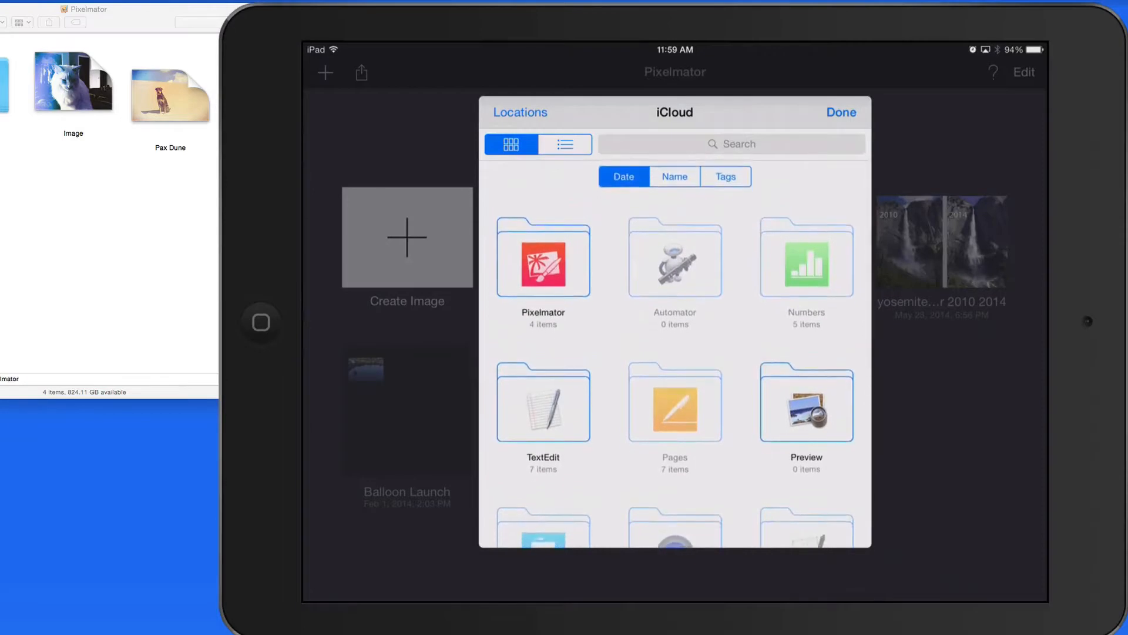
- Open Pax Dune from iCloud Drive on the iPad and pick an editing tool
{"action": "left_click", "coordinate": [840, 112]}
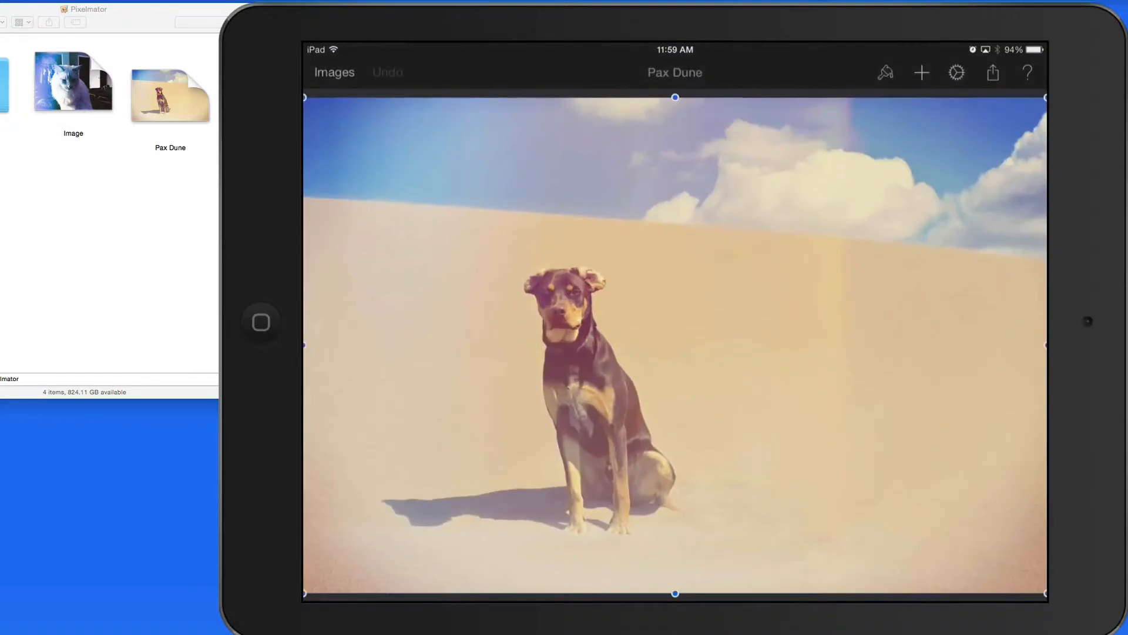
{"action": "left_click", "coordinate": [885, 72]}
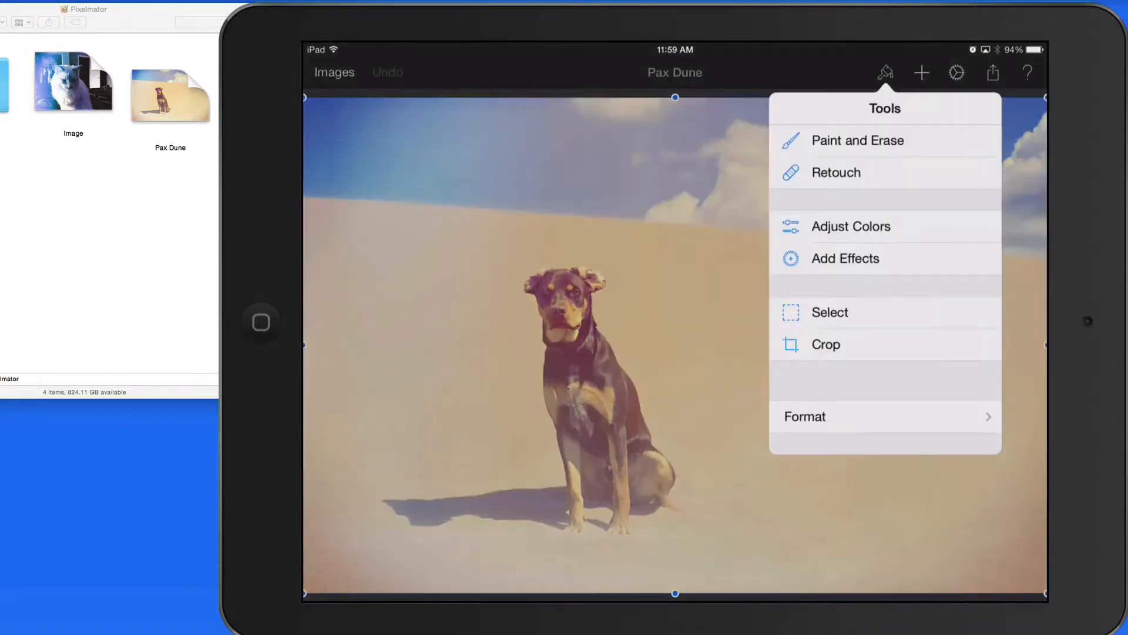
{"action": "left_click", "coordinate": [857, 141]}
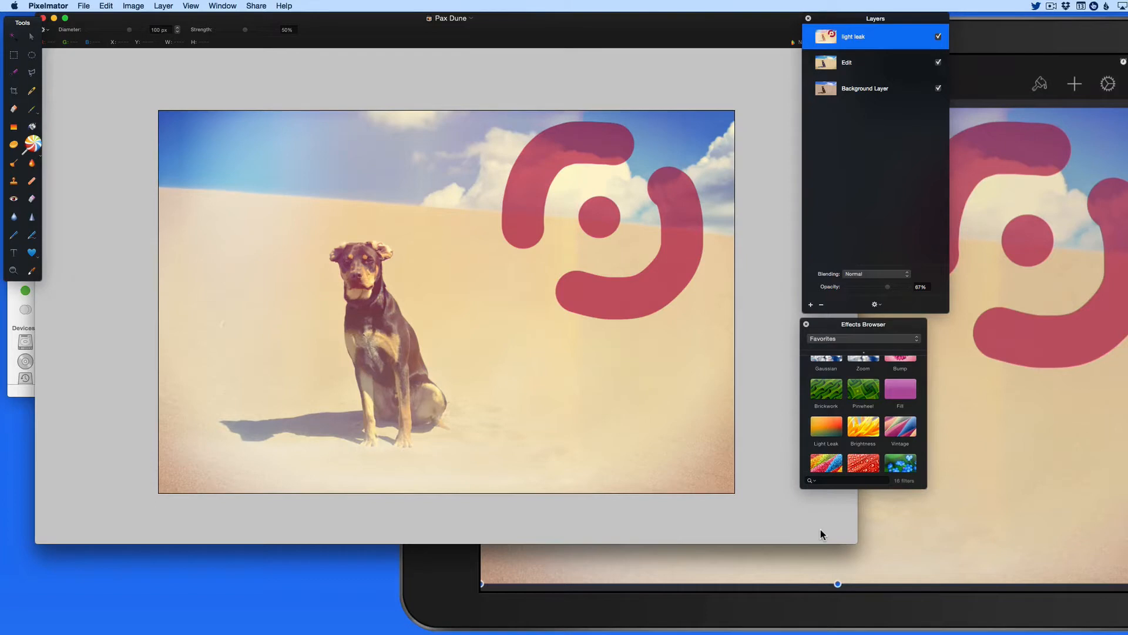
{"action": "mouse_move", "coordinate": [852, 6]}
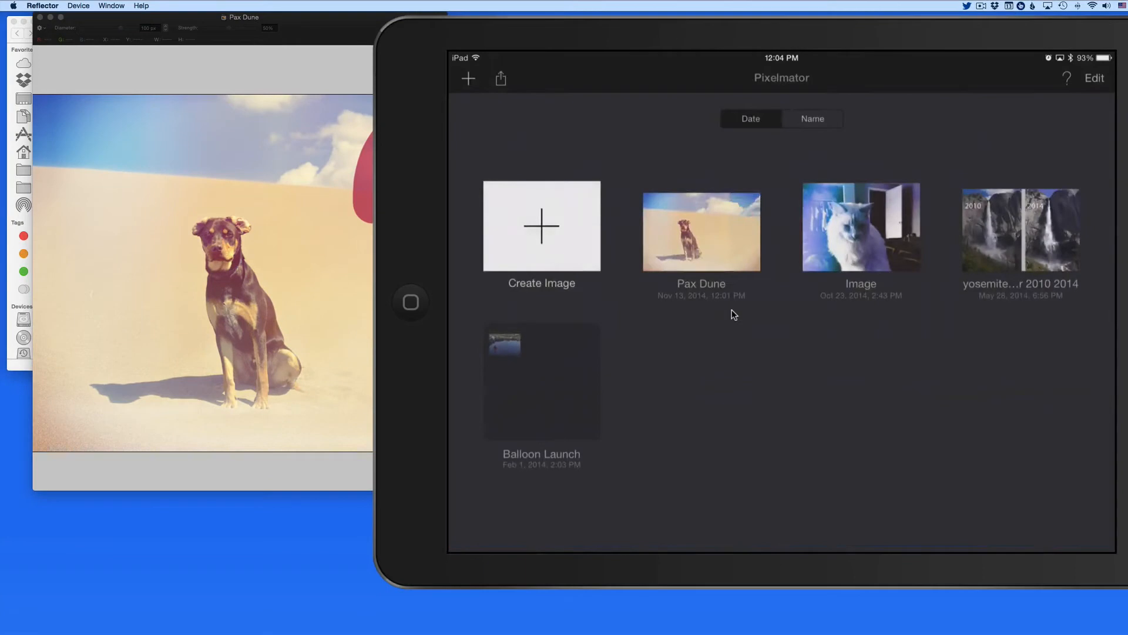
- Continue the iMac's Pixelmator work on the iPad through the 'From iMac' Handoff card
{"action": "left_click", "coordinate": [410, 302]}
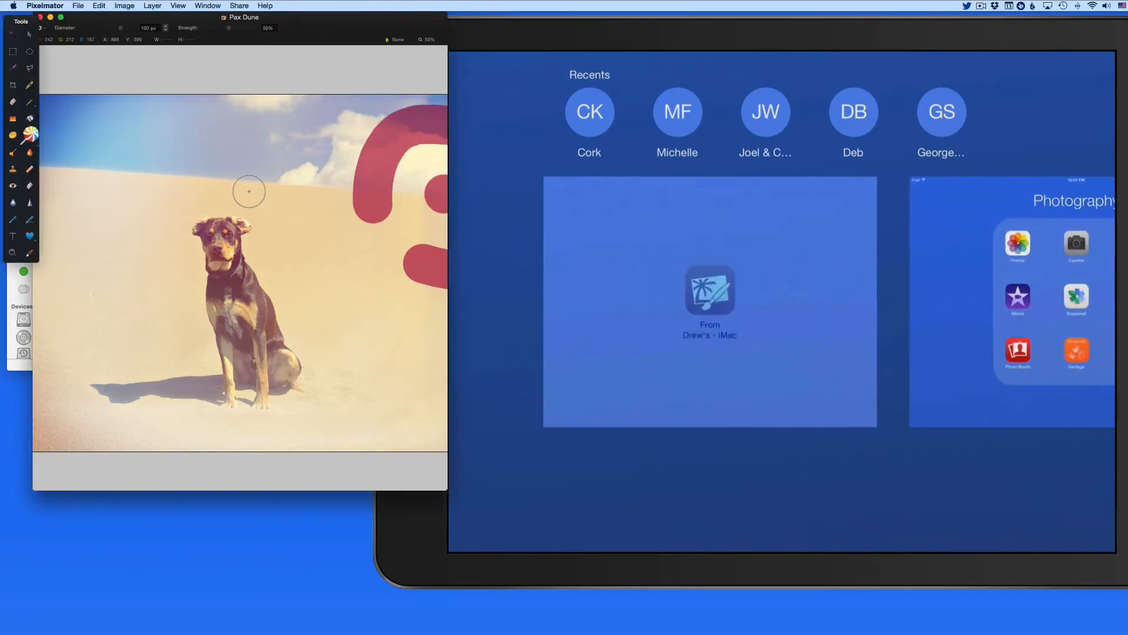
{"action": "left_click", "coordinate": [709, 295]}
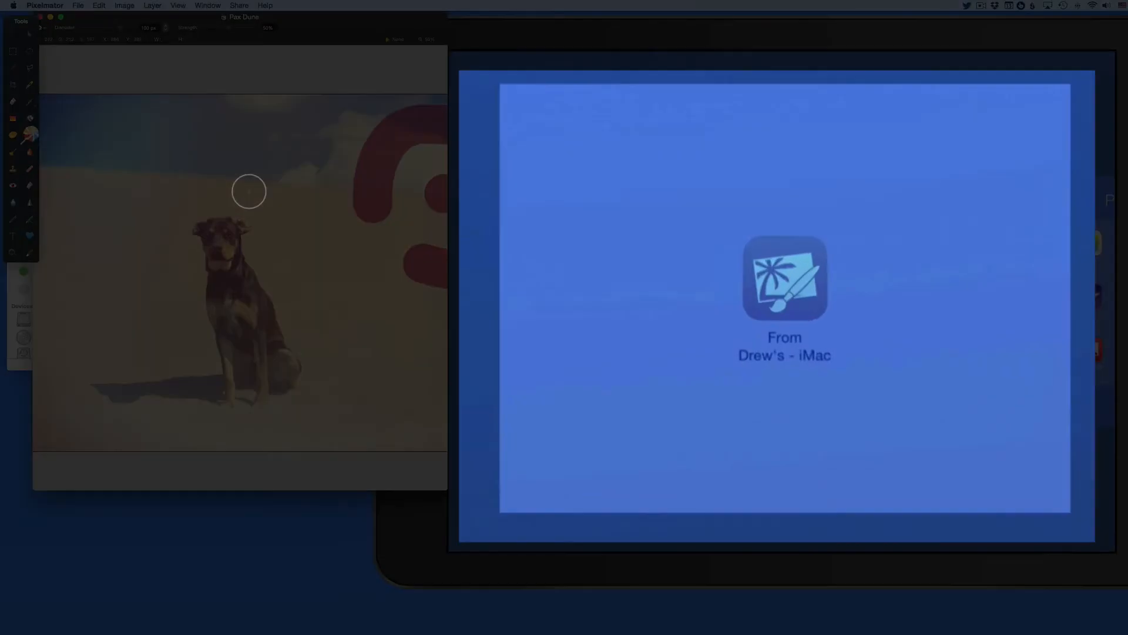